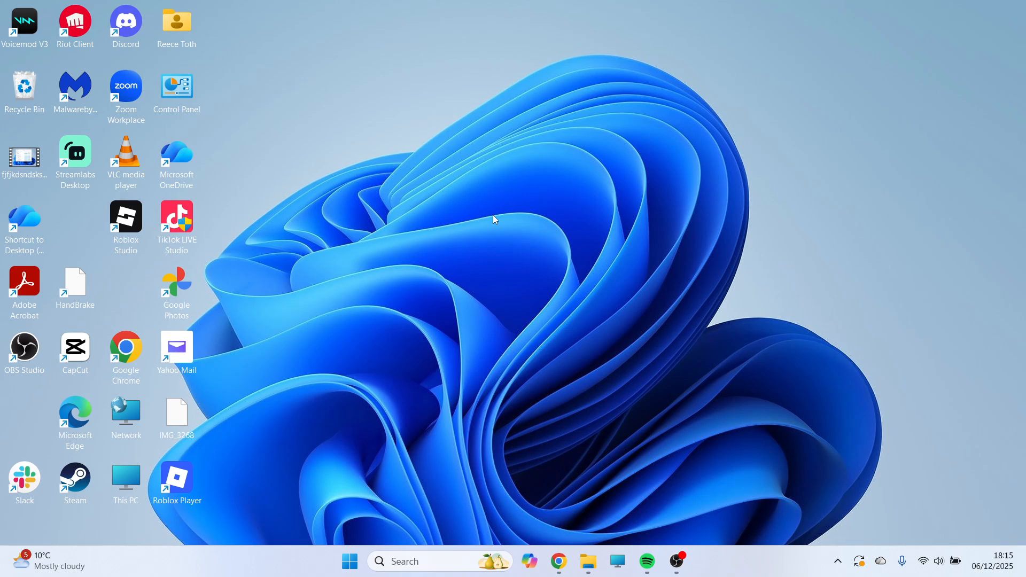
pyautogui.moveTo(379, 251)
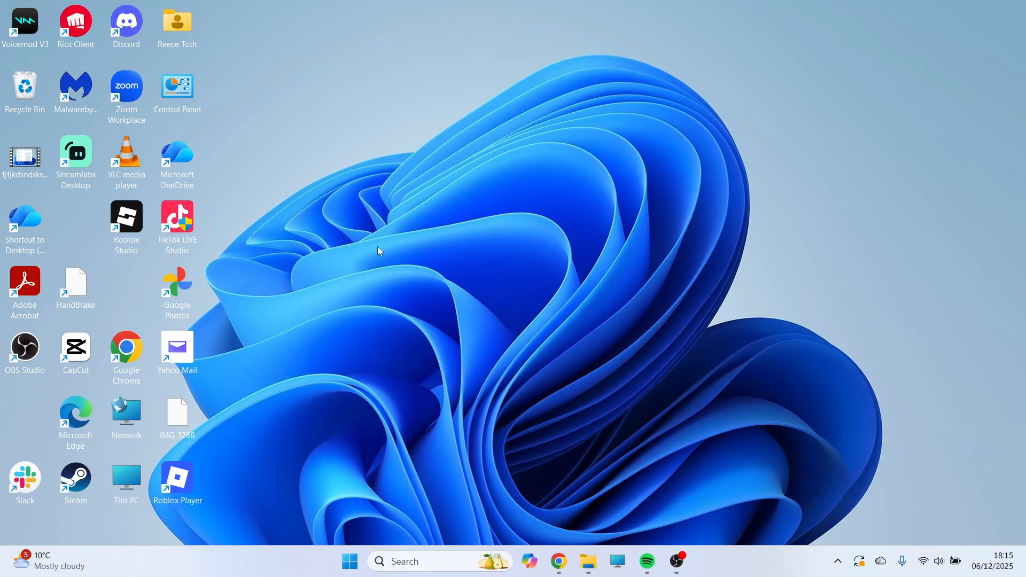
pyautogui.moveTo(422, 225)
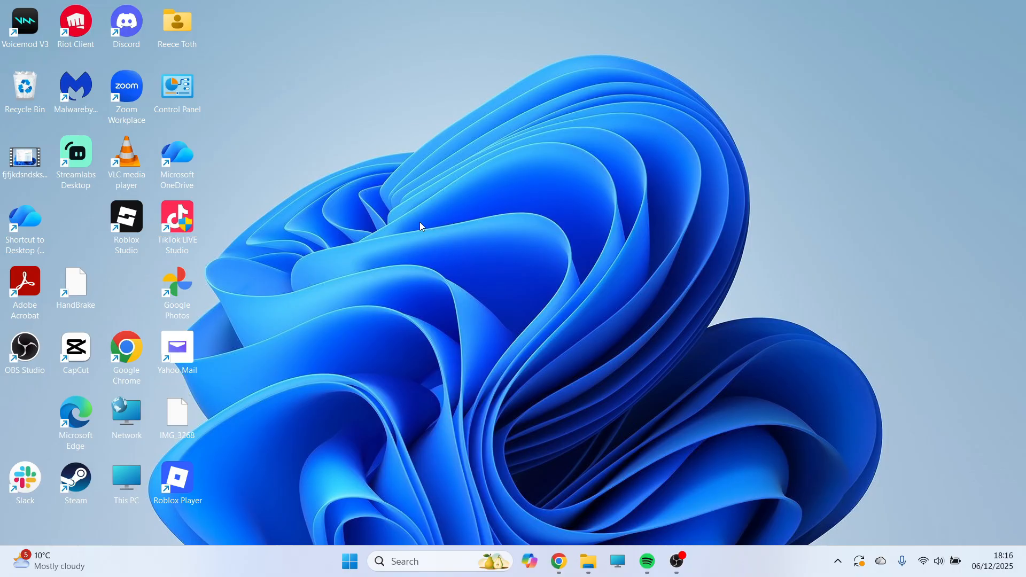
pyautogui.moveTo(435, 294)
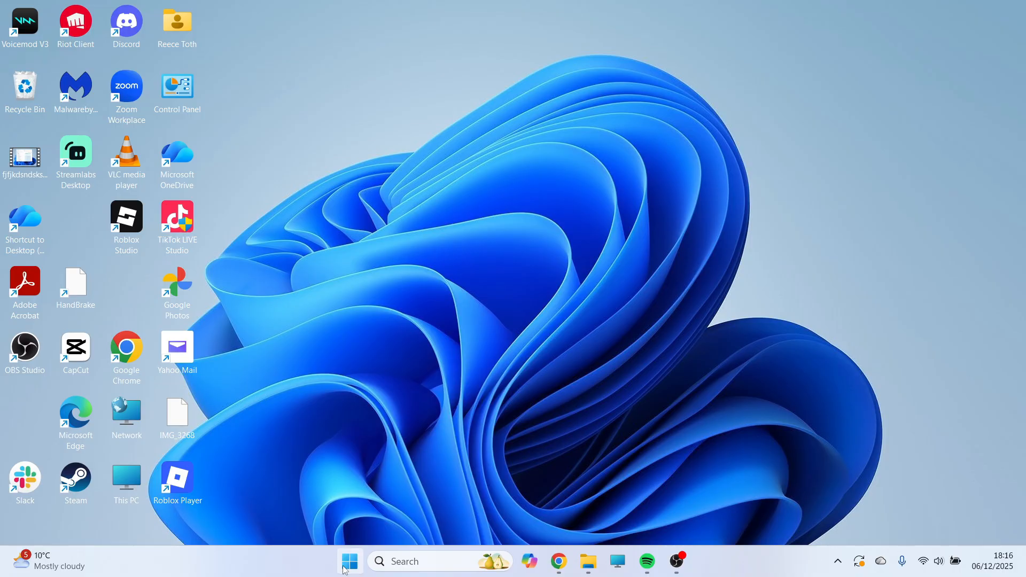
# Search for "settings" from the Start menu
pyautogui.write('settings')
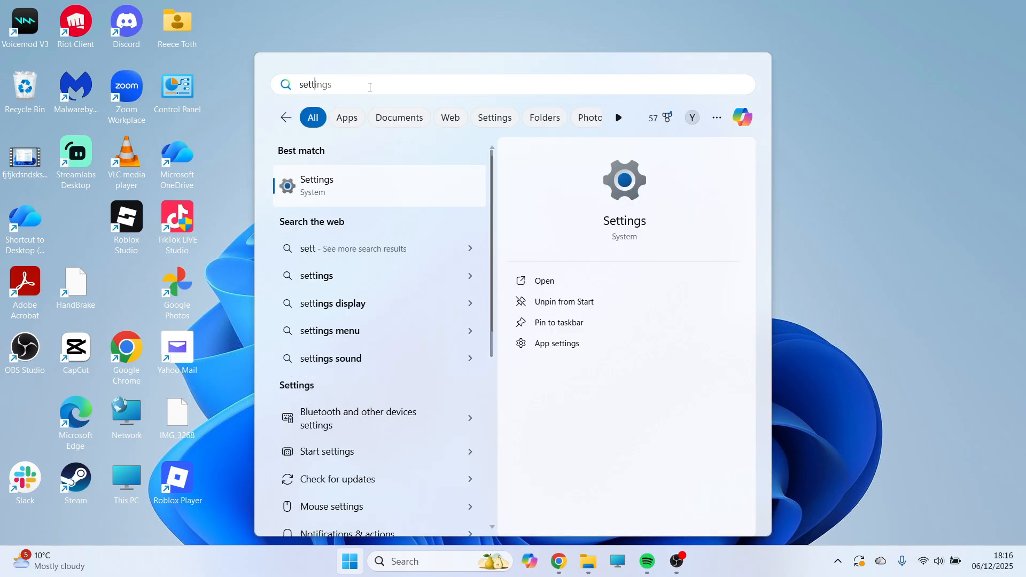
pyautogui.moveTo(338, 189)
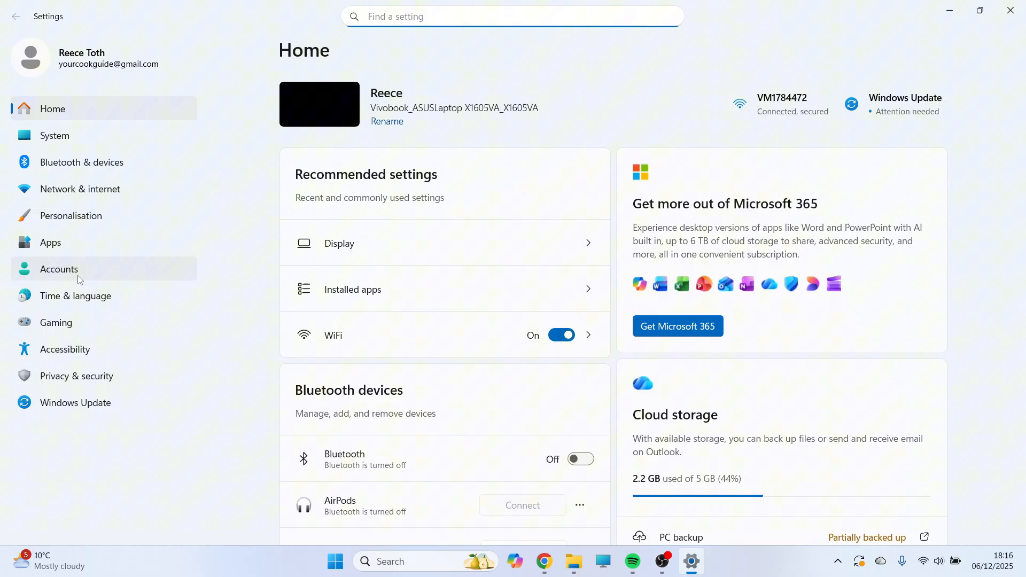
# In Accounts sign-in options, turn off the Windows Hello-only sign-in requirement
pyautogui.click(58, 269)
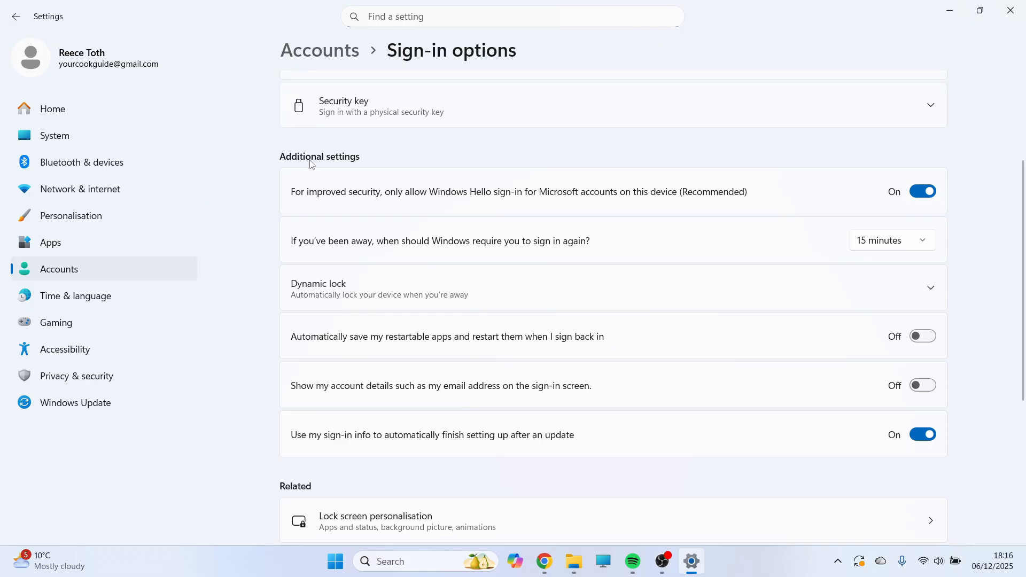
pyautogui.moveTo(303, 201)
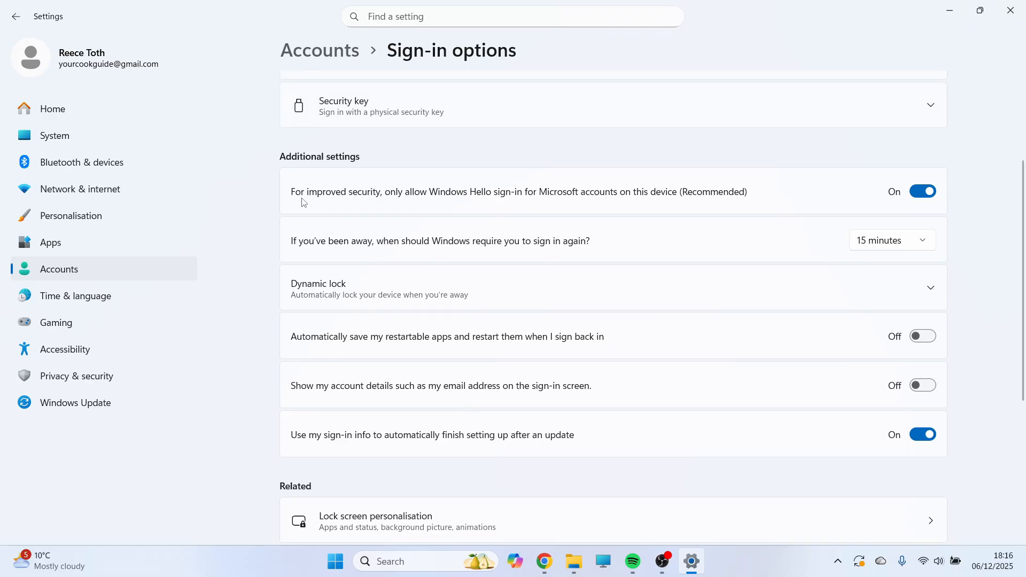
pyautogui.moveTo(398, 201)
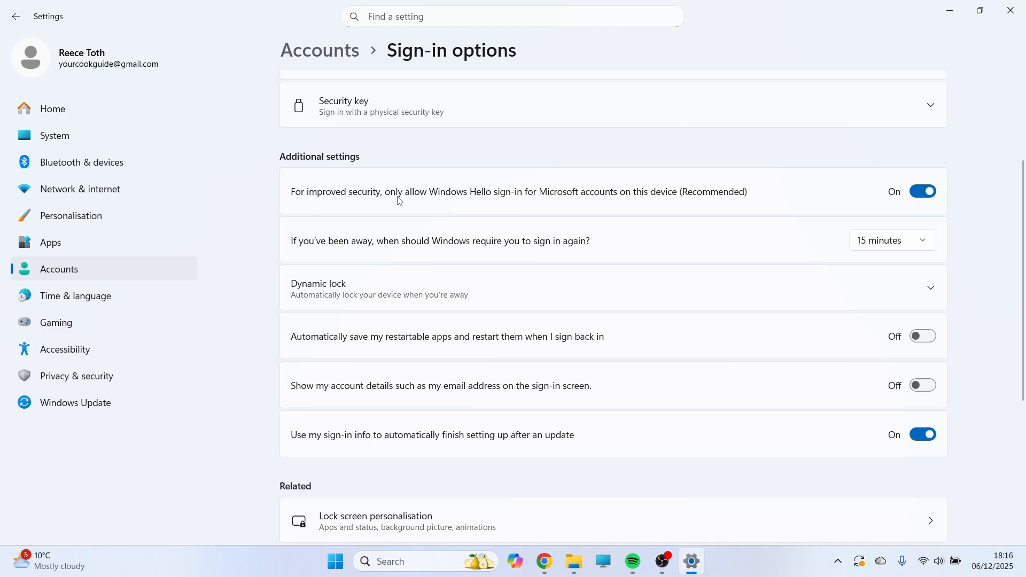
pyautogui.moveTo(515, 199)
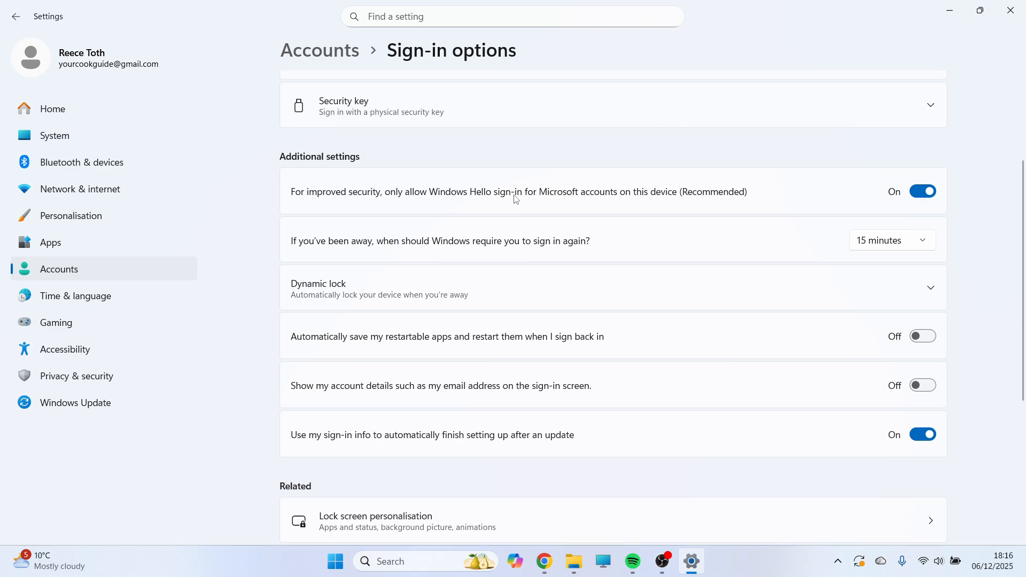
pyautogui.moveTo(613, 201)
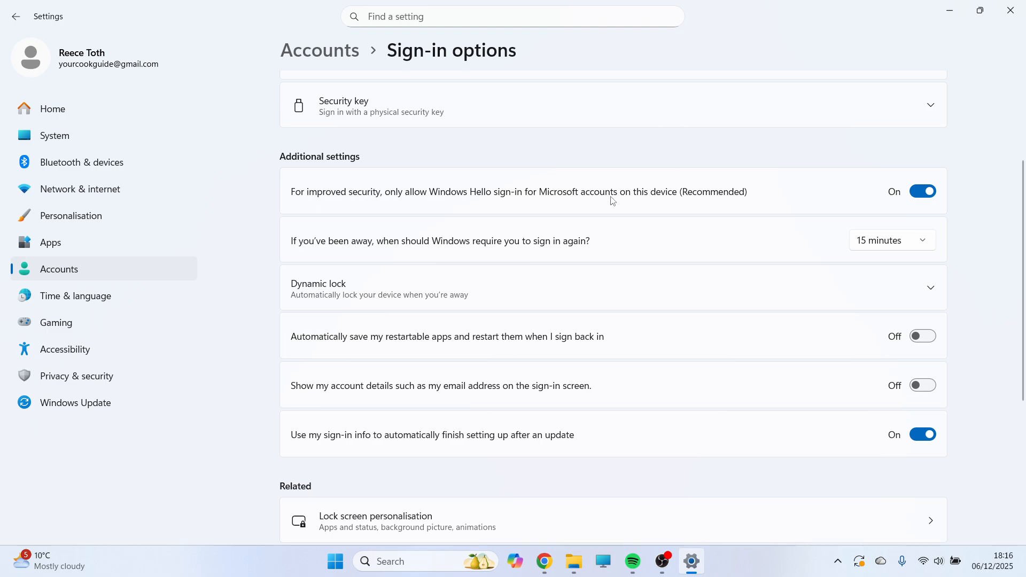
pyautogui.click(922, 192)
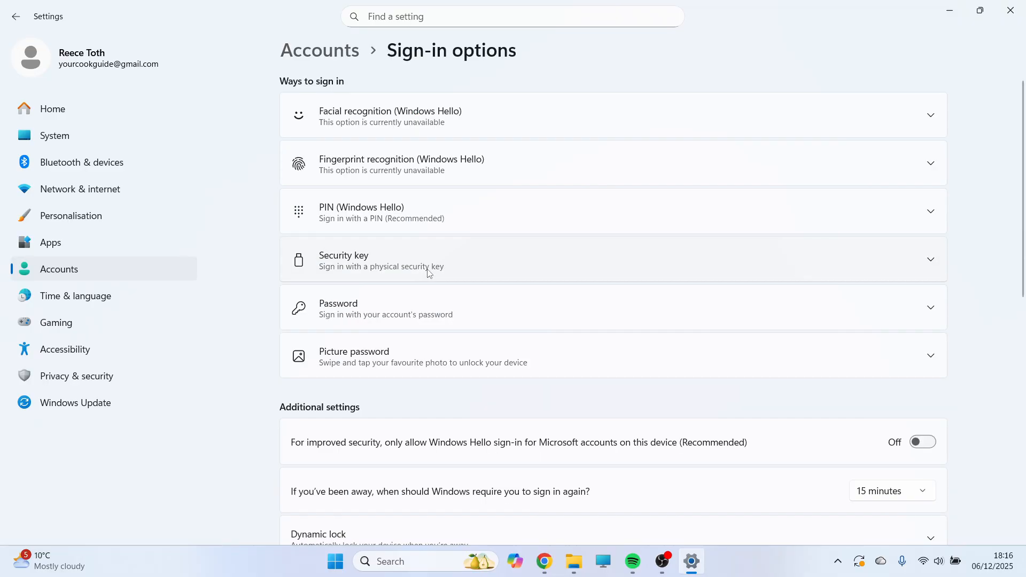
pyautogui.moveTo(372, 306)
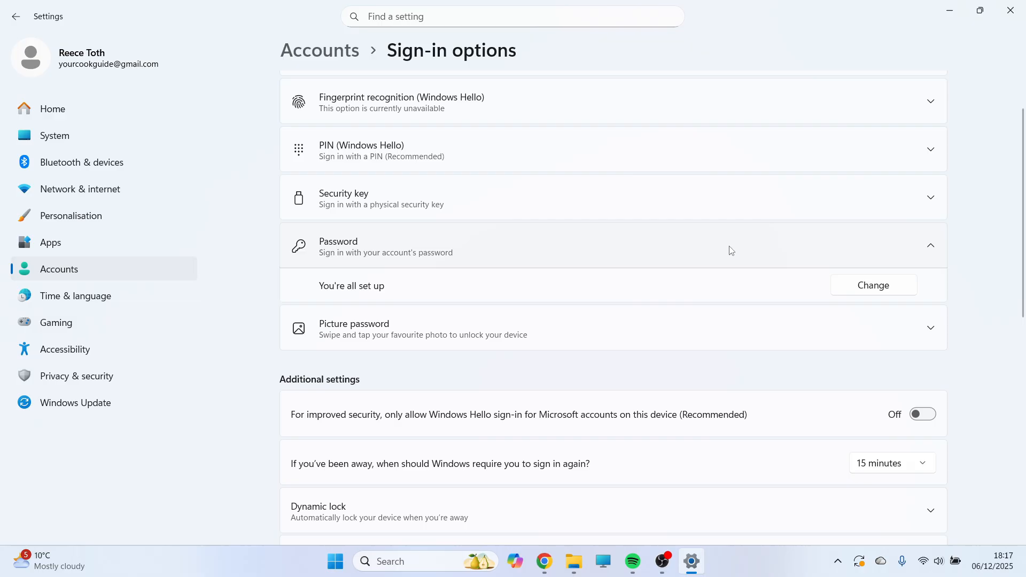
# Start changing the password and type the PIN's first digit, 1
pyautogui.click(873, 285)
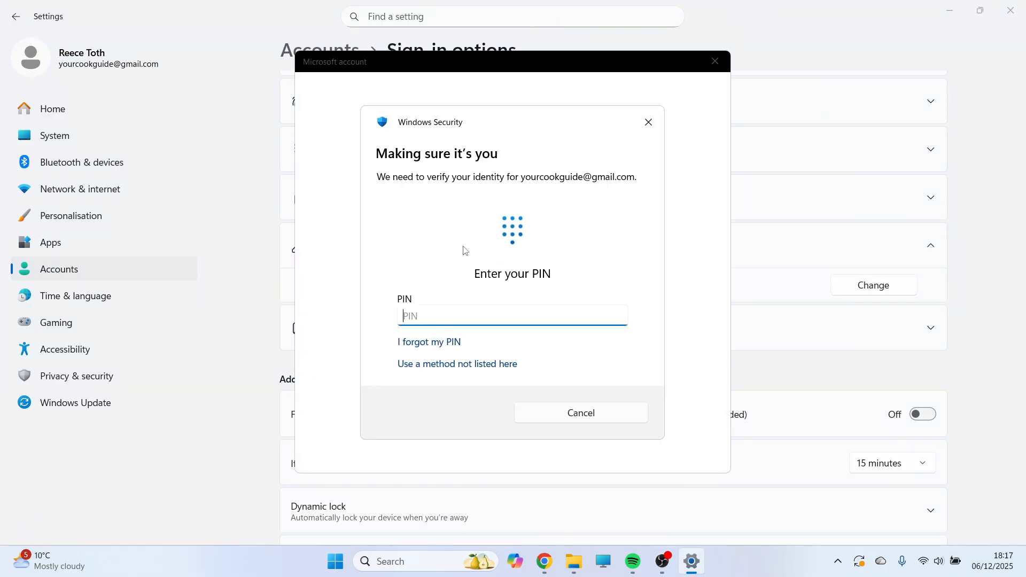
pyautogui.write('1')
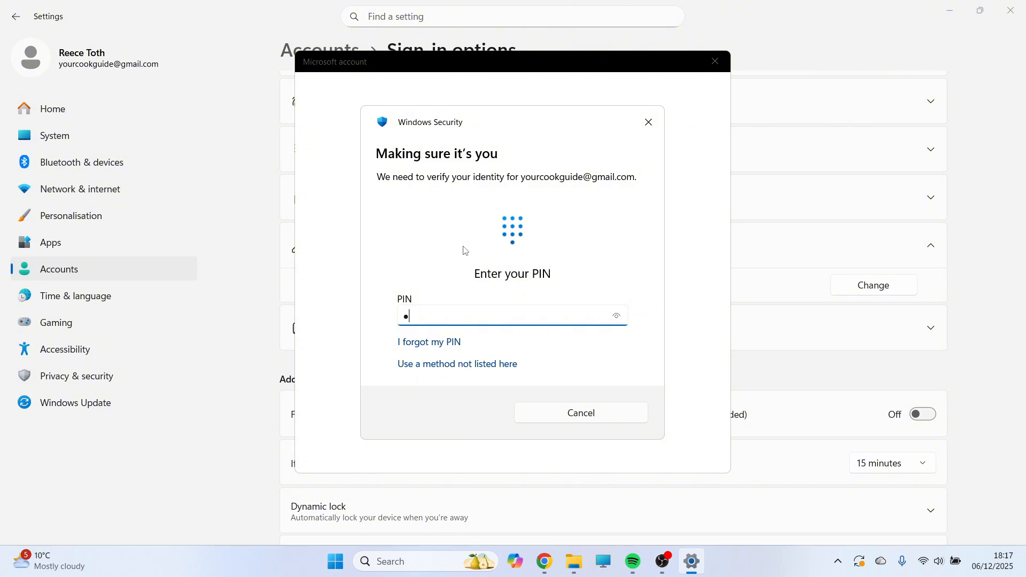